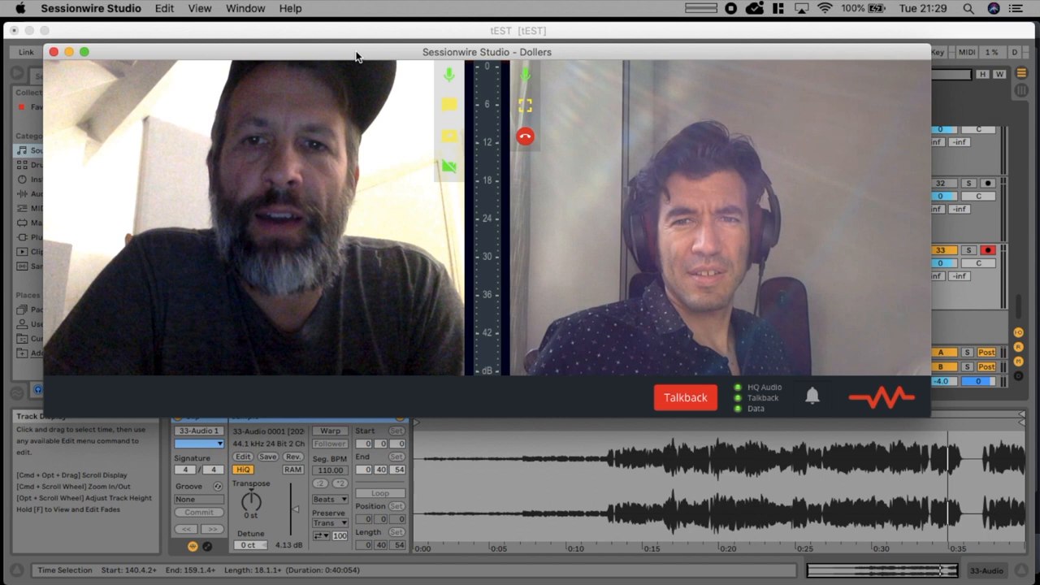
# Open the Sessionwire homepage from search results and scroll past the features to the testimonials.
pyautogui.moveTo(355, 52); pyautogui.dragTo(388, 113)
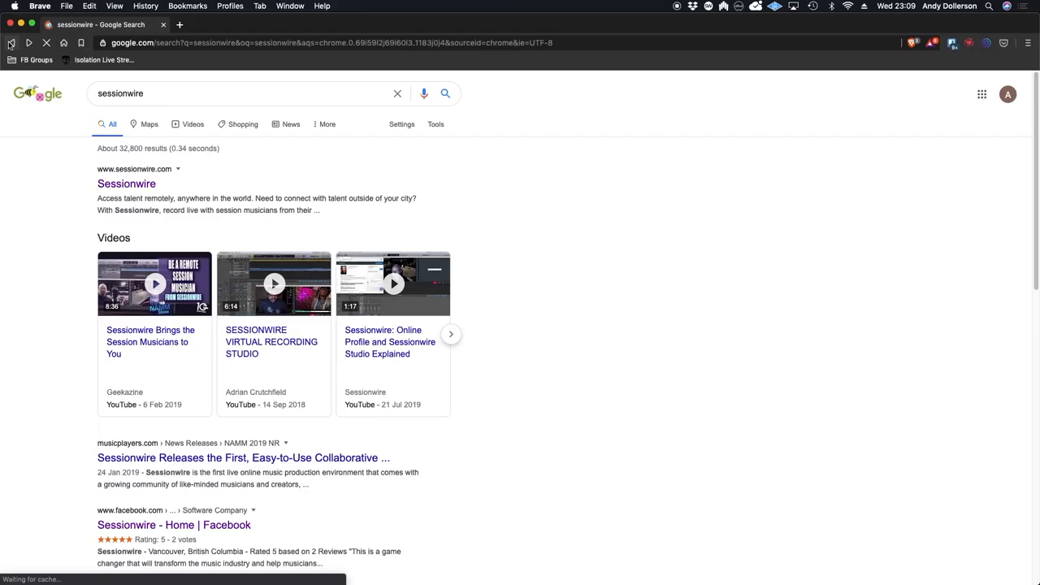
pyautogui.click(126, 183)
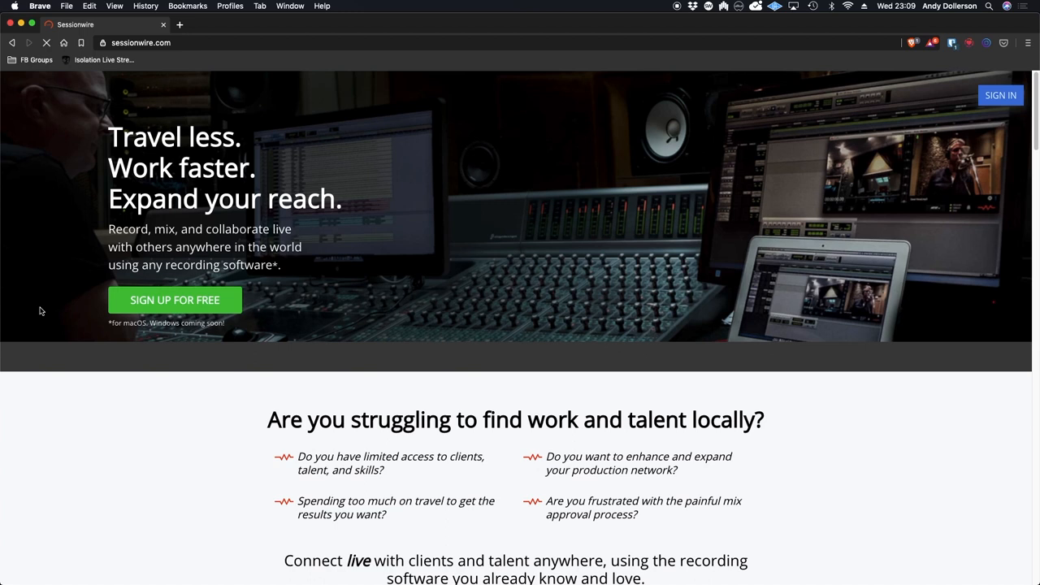
pyautogui.scroll(-3)
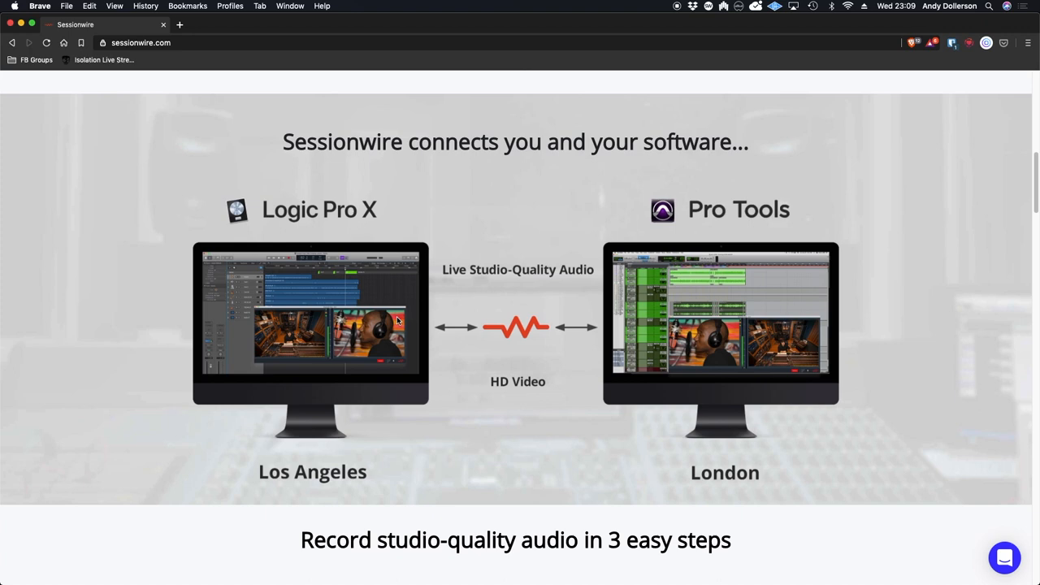
pyautogui.scroll(-3)
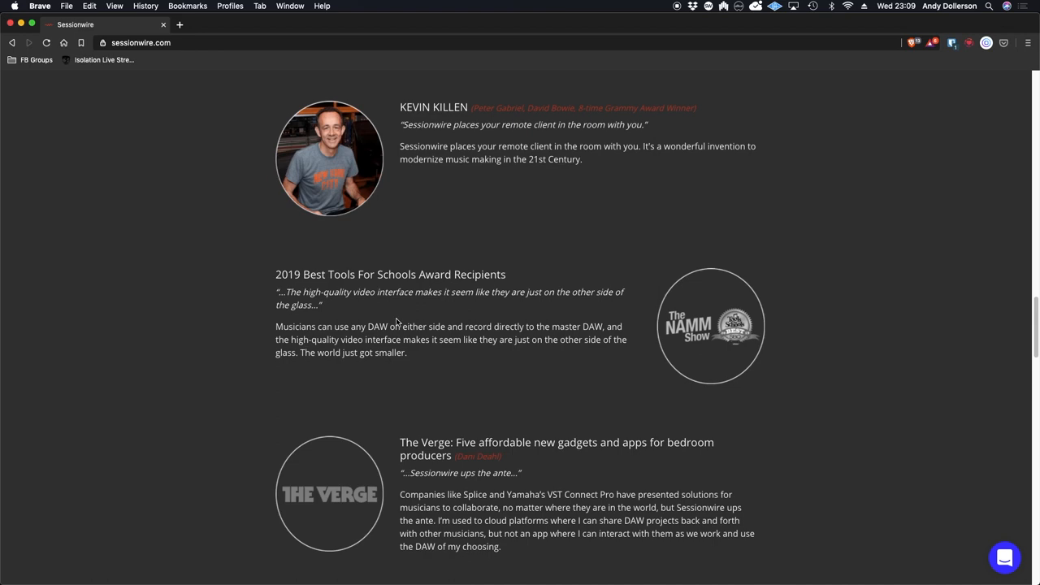
pyautogui.click(137, 81)
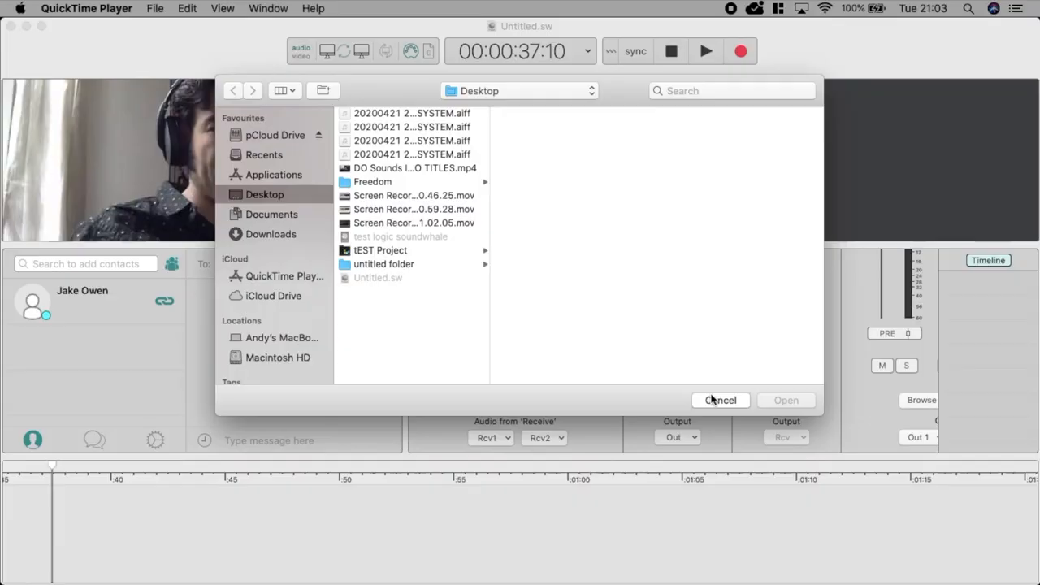
pyautogui.click(720, 400)
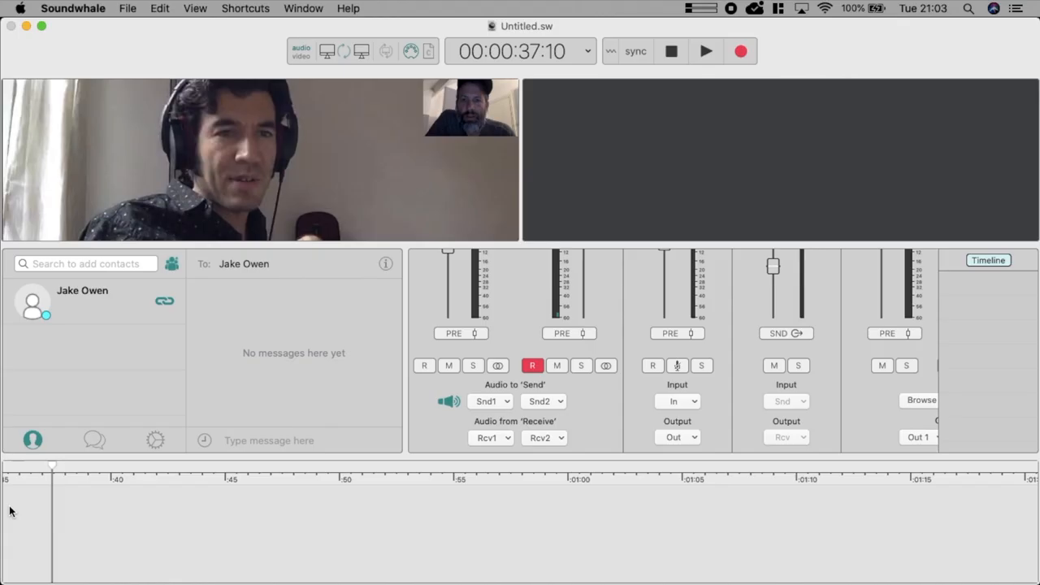
pyautogui.click(741, 51)
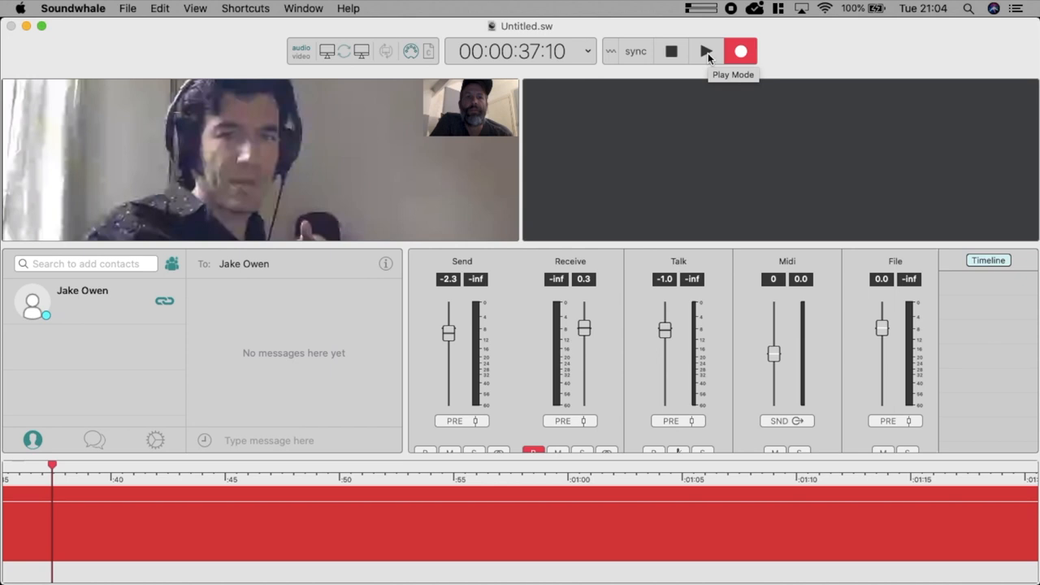
pyautogui.click(705, 51)
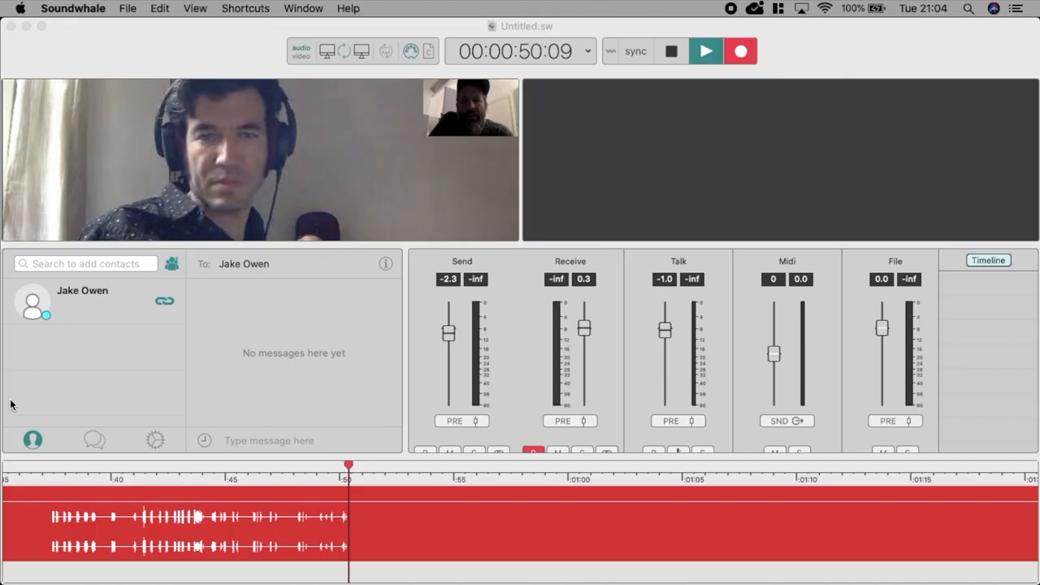
pyautogui.click(825, 8)
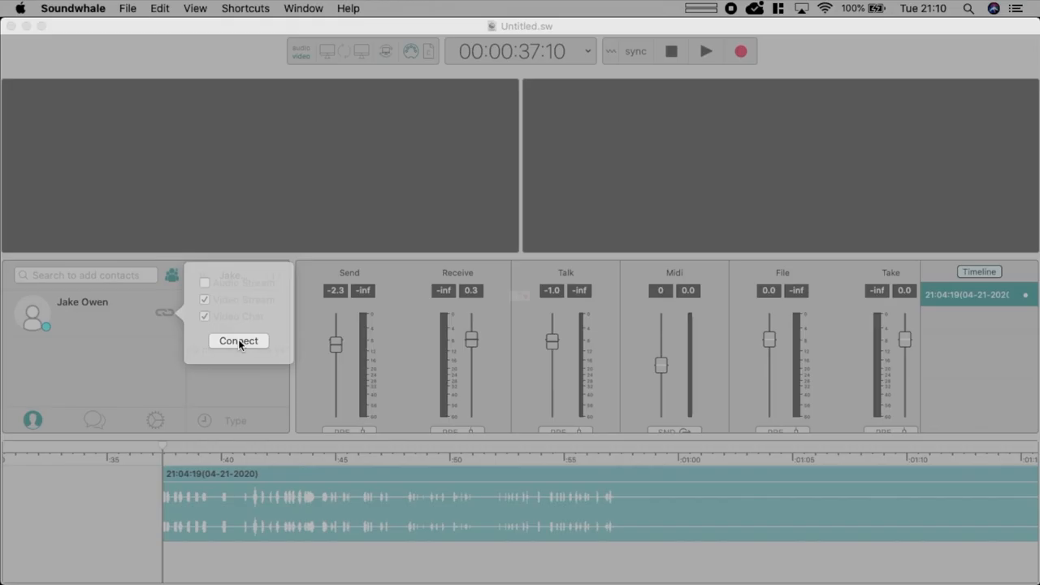
# Connect the video stream and video chat call, then play and record along with the piano video.
pyautogui.click(239, 341)
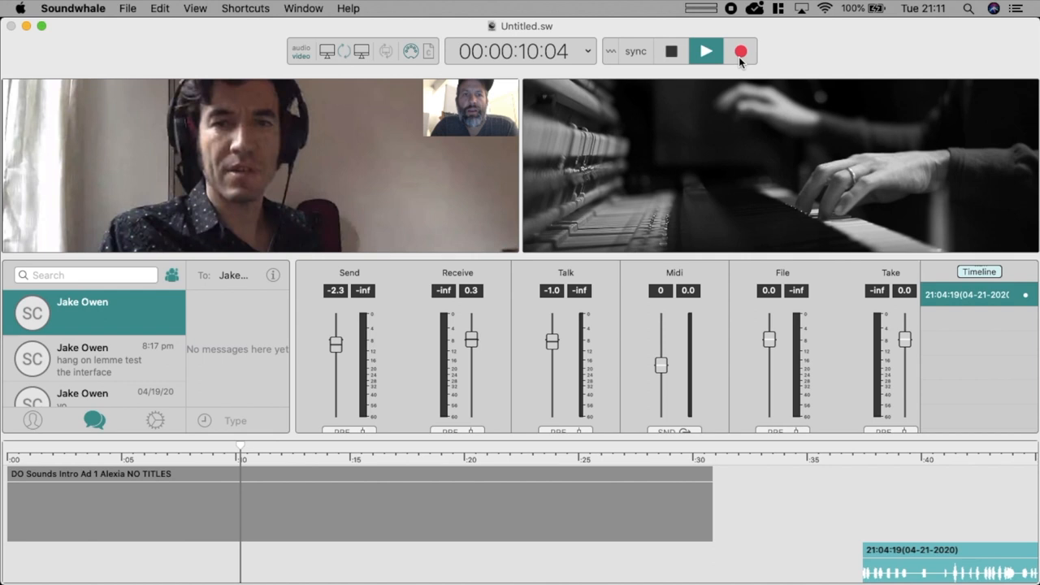
pyautogui.click(671, 50)
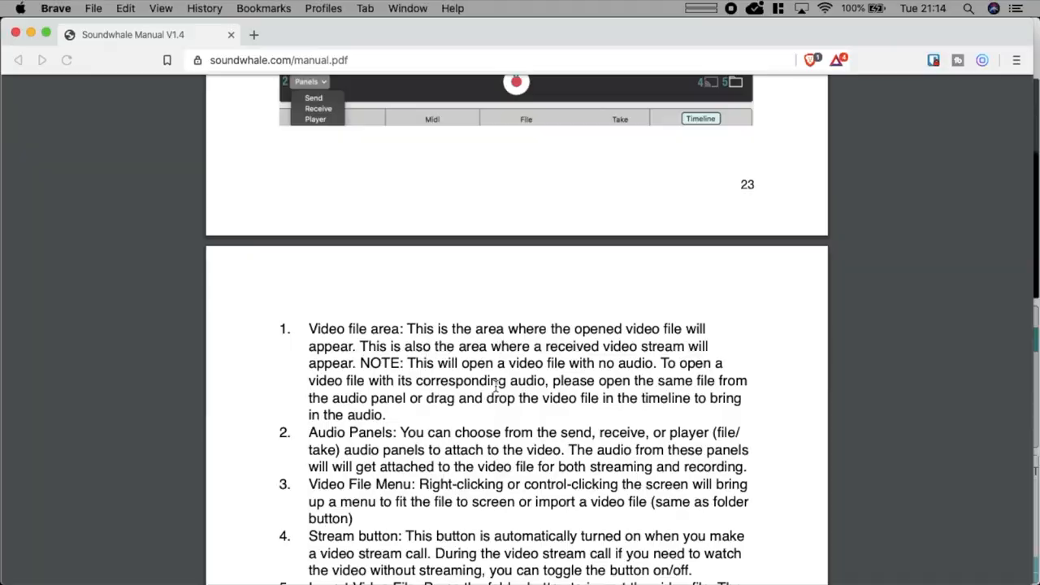
# Open soundwhale.com from the Google results and scroll to its platform overview.
pyautogui.scroll(-3)
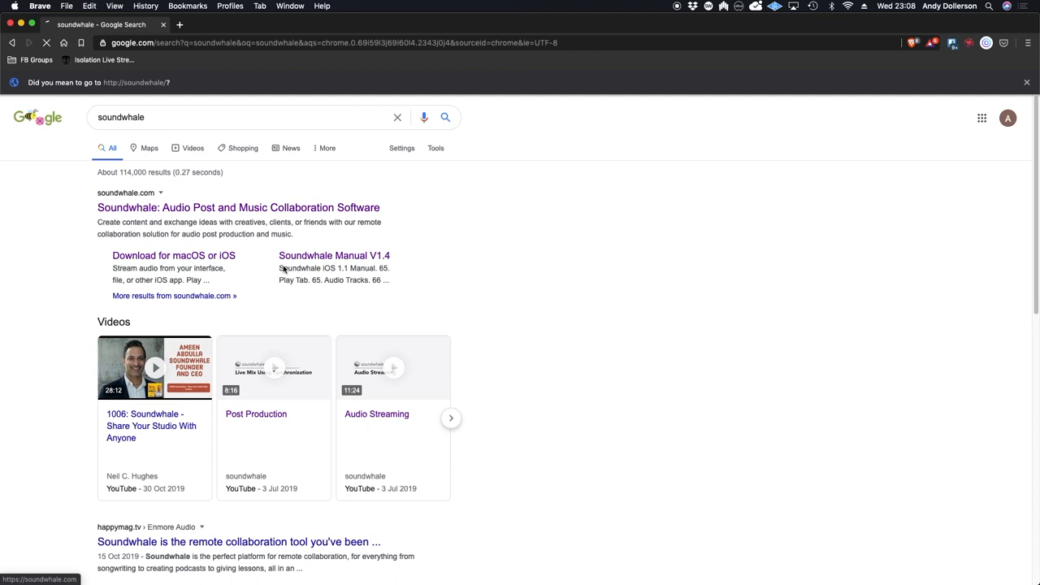
pyautogui.click(238, 207)
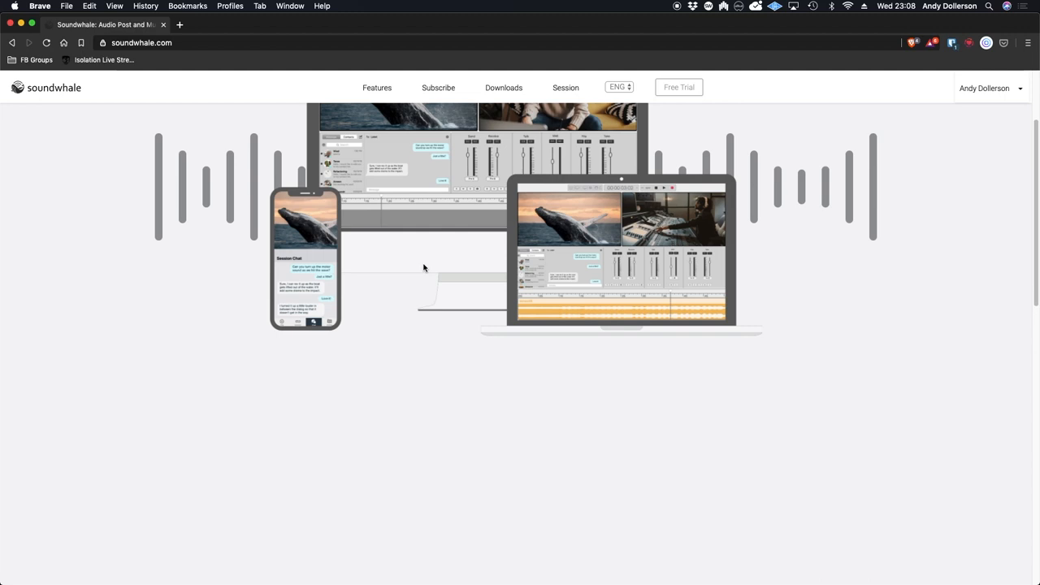
pyautogui.scroll(-3)
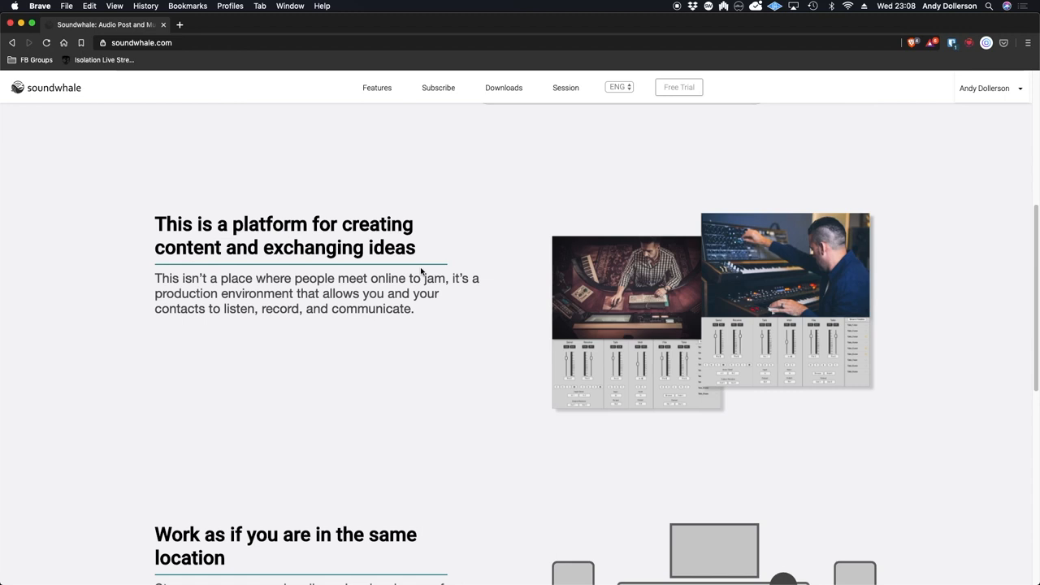